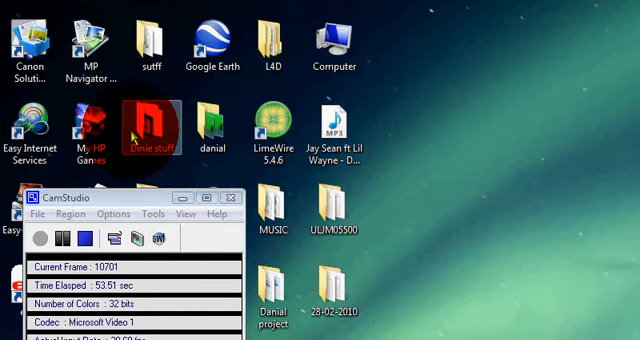
Browse Dinie stuff > important programs for animations and launch the GIMP shortcut
double_click(131, 120)
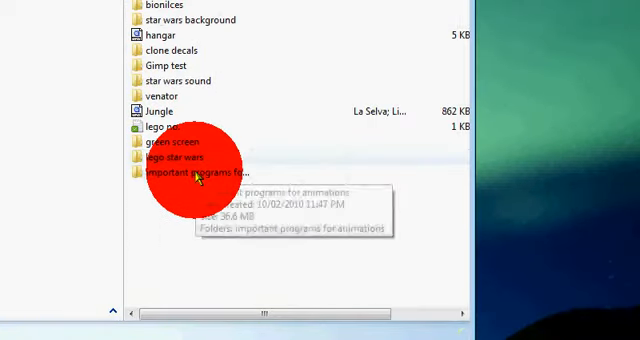
double_click(200, 176)
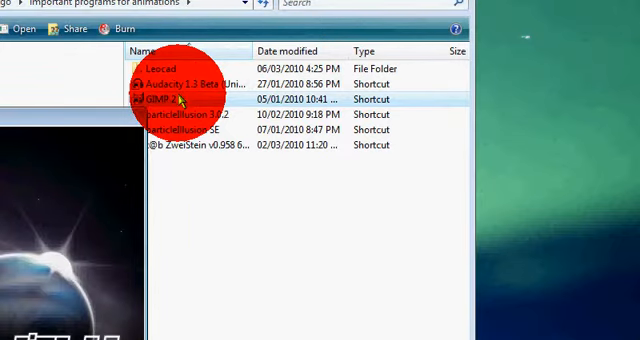
double_click(158, 99)
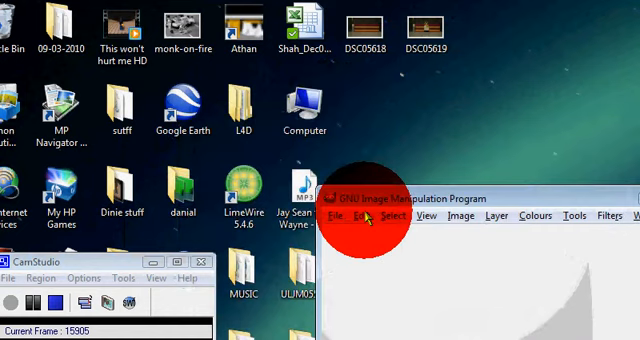
Open DSC05618.JPG from the Desktop in GIMP
click(347, 215)
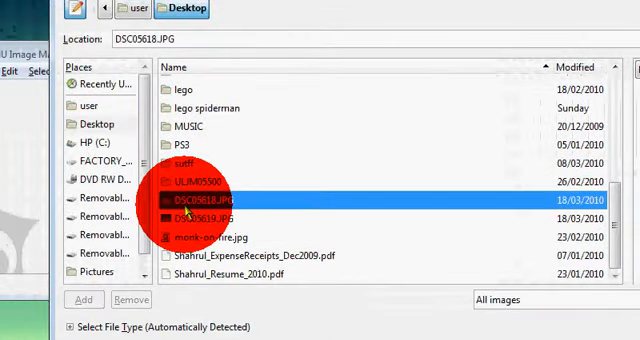
click(460, 231)
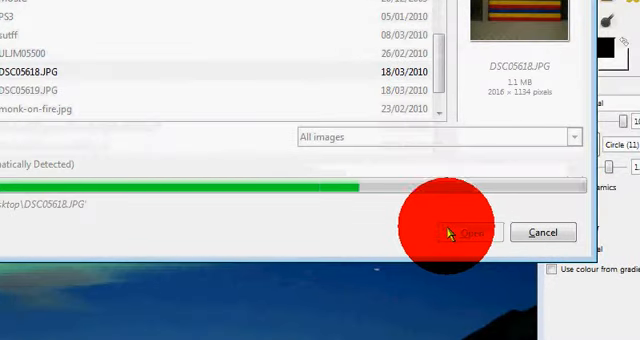
click(465, 232)
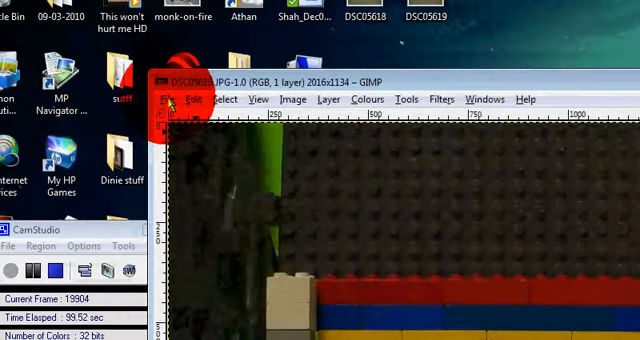
Open DSC05619.JPG as a second image and bring up the minifigure photo's context menu
click(162, 98)
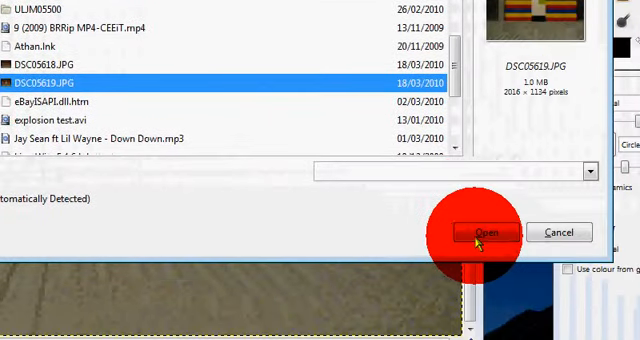
click(476, 232)
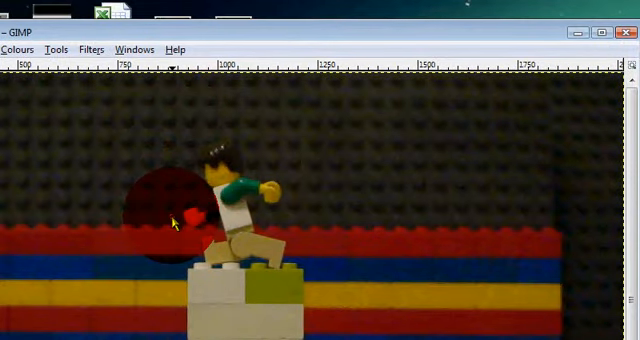
right_click(175, 222)
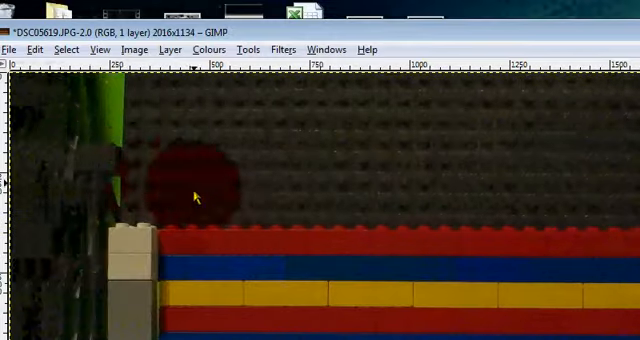
Copy the minifigure photo from the image context menu
right_click(353, 258)
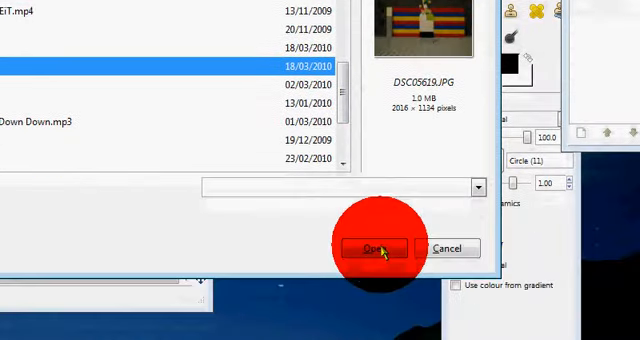
click(372, 248)
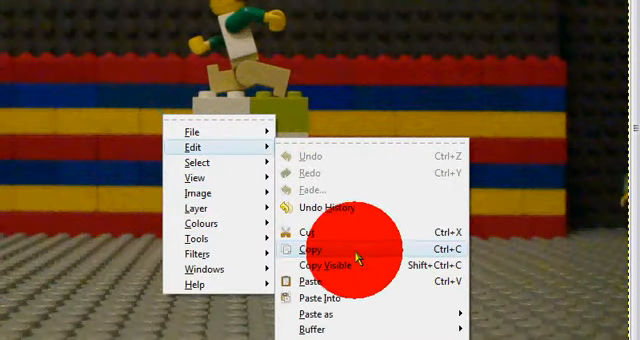
click(315, 245)
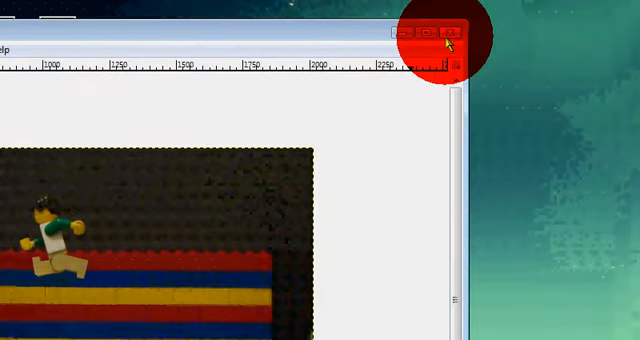
Export the flattened composite to the Desktop as DSC05619.JPG at JPEG quality 96
click(446, 31)
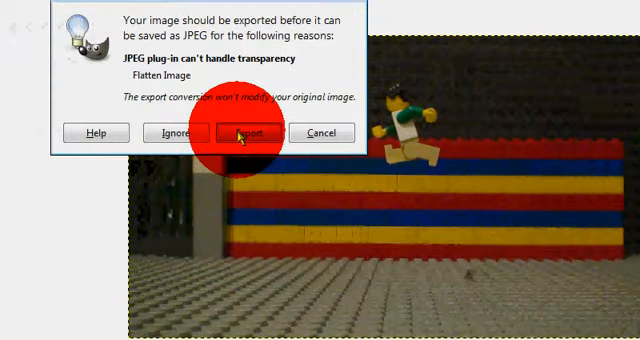
click(242, 133)
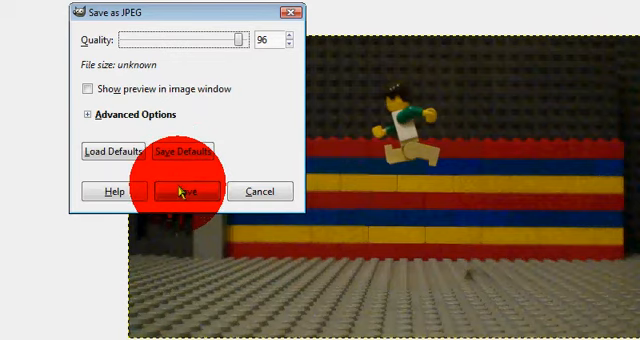
click(181, 191)
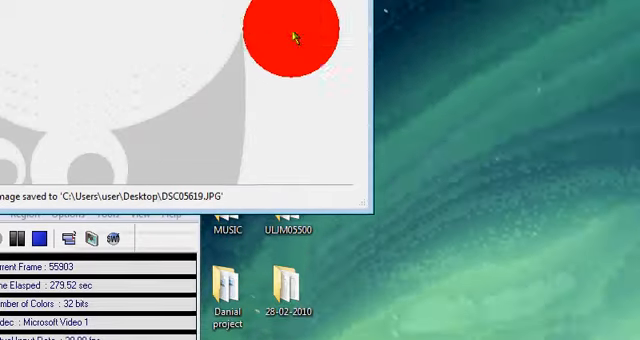